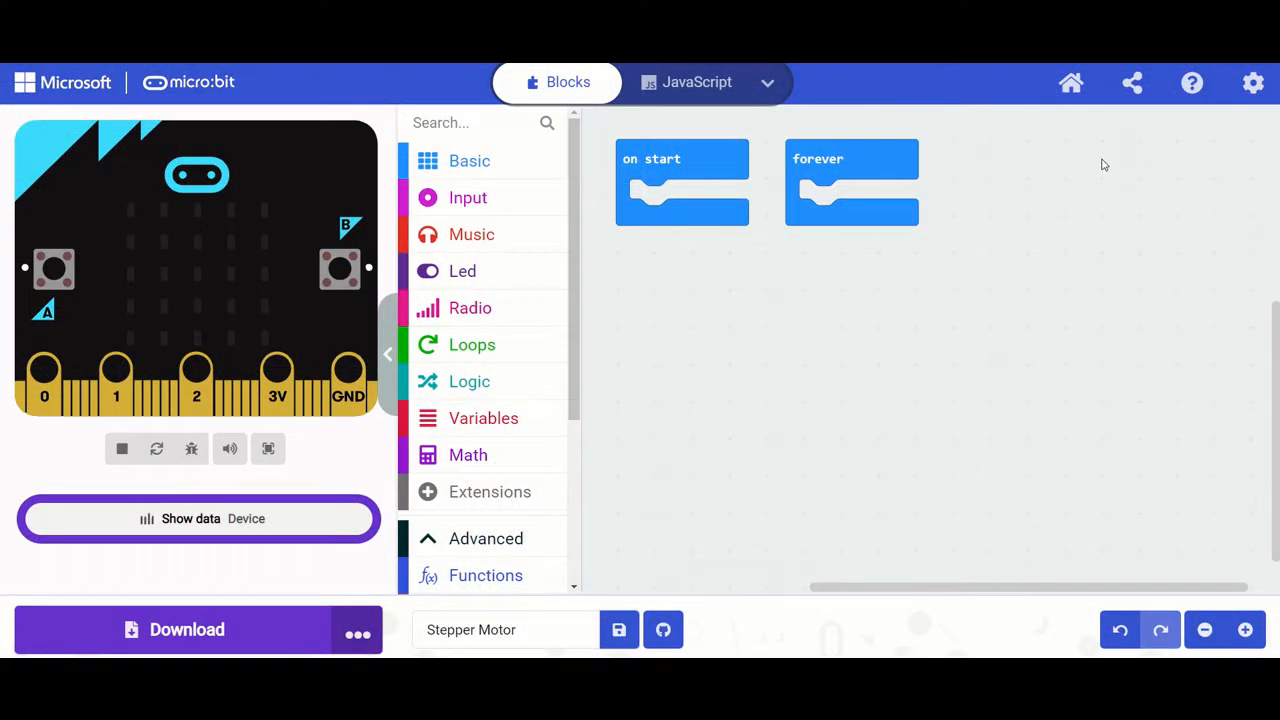
mouse_move(770, 188)
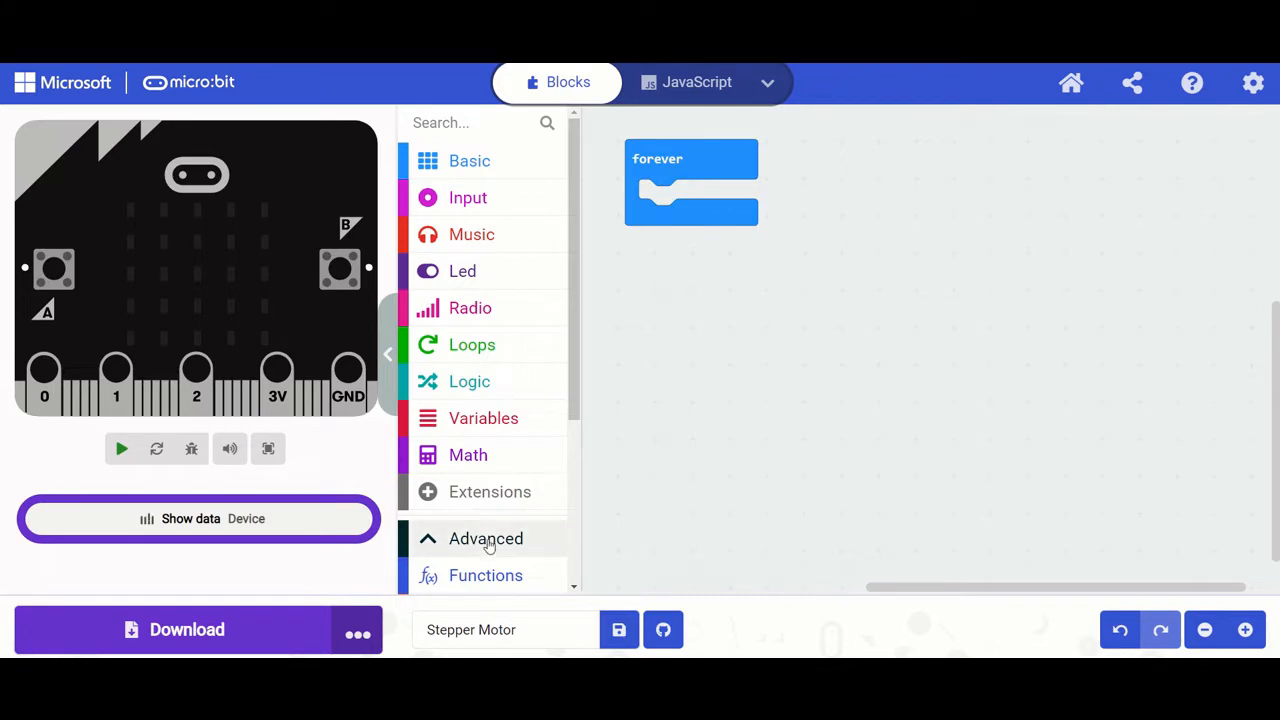
Find the all-in-one robotics board in the Extensions gallery and add it to the project.
left_click(489, 491)
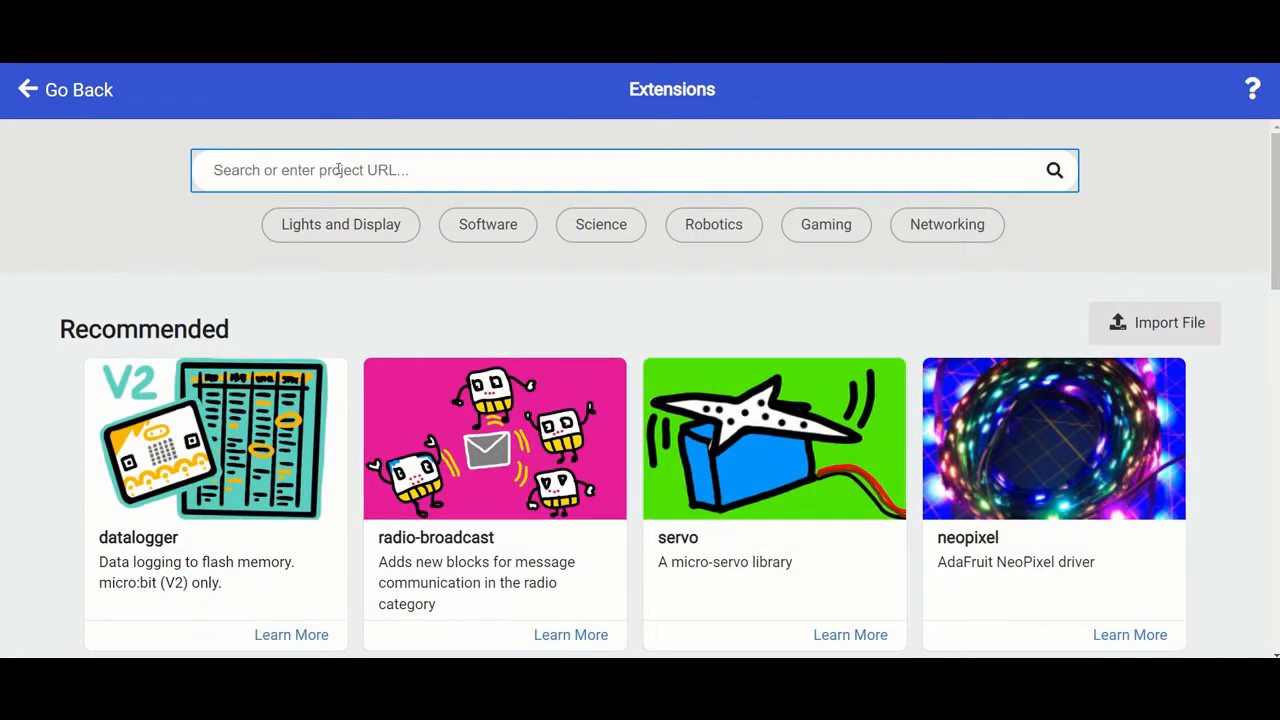
type("all in o")
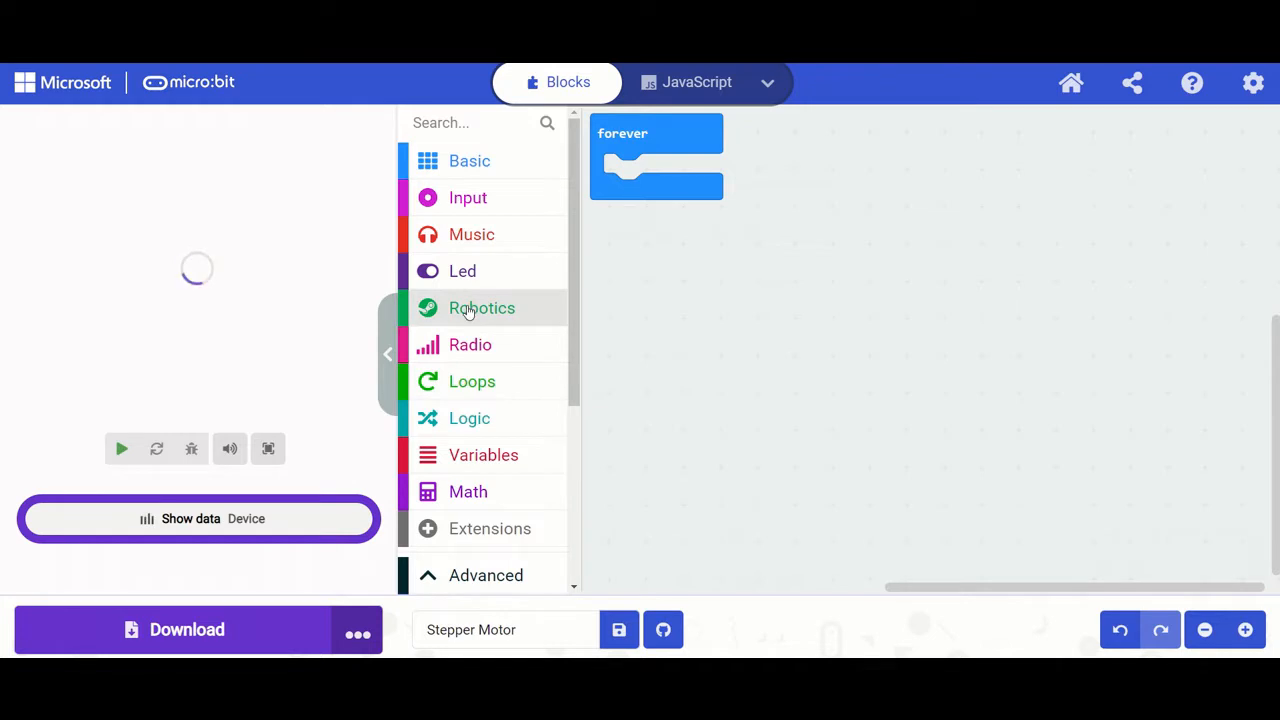
From Robotics > Motors, place a Stepper 1 turn Forward 0 steps block on the workspace.
left_click(481, 308)
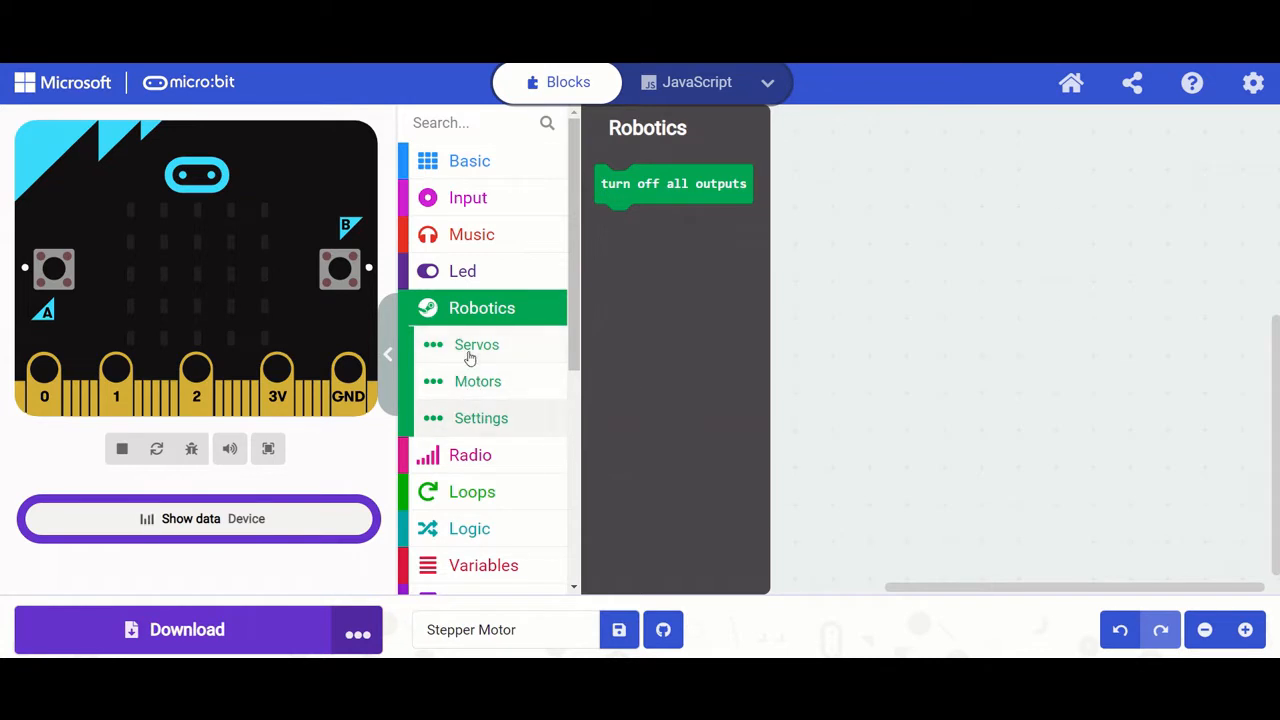
mouse_move(488, 418)
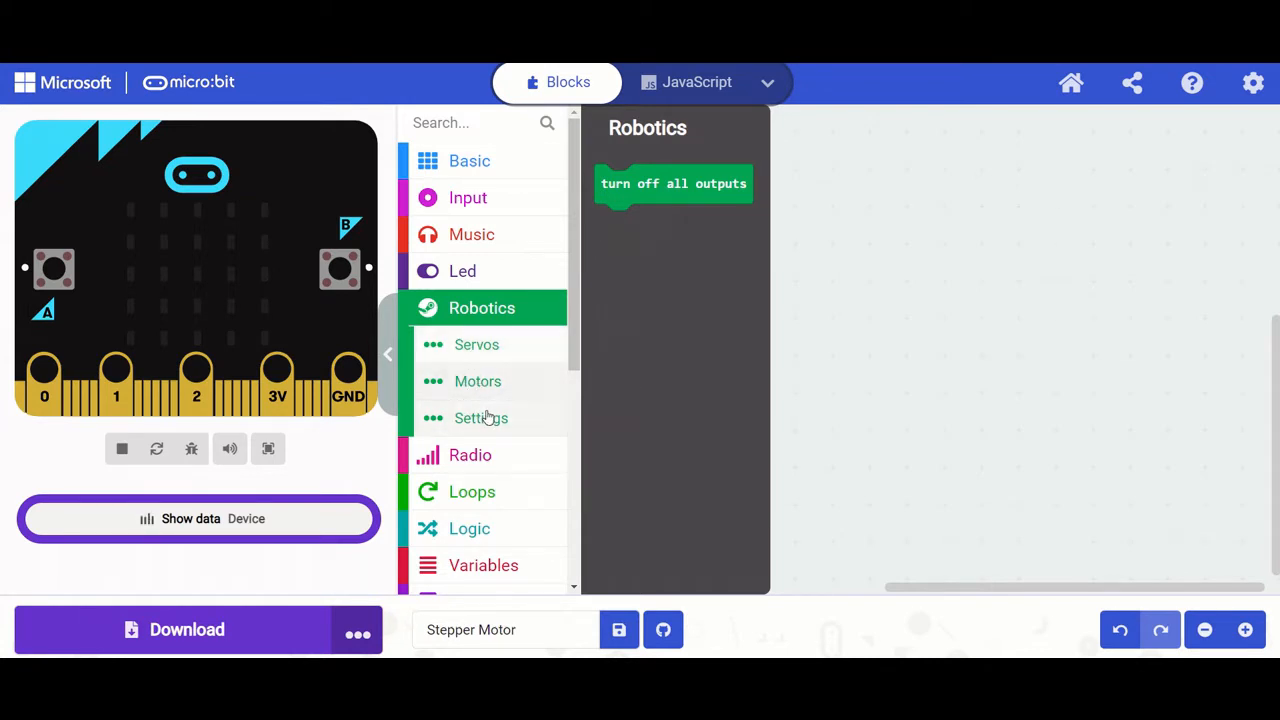
left_click(477, 381)
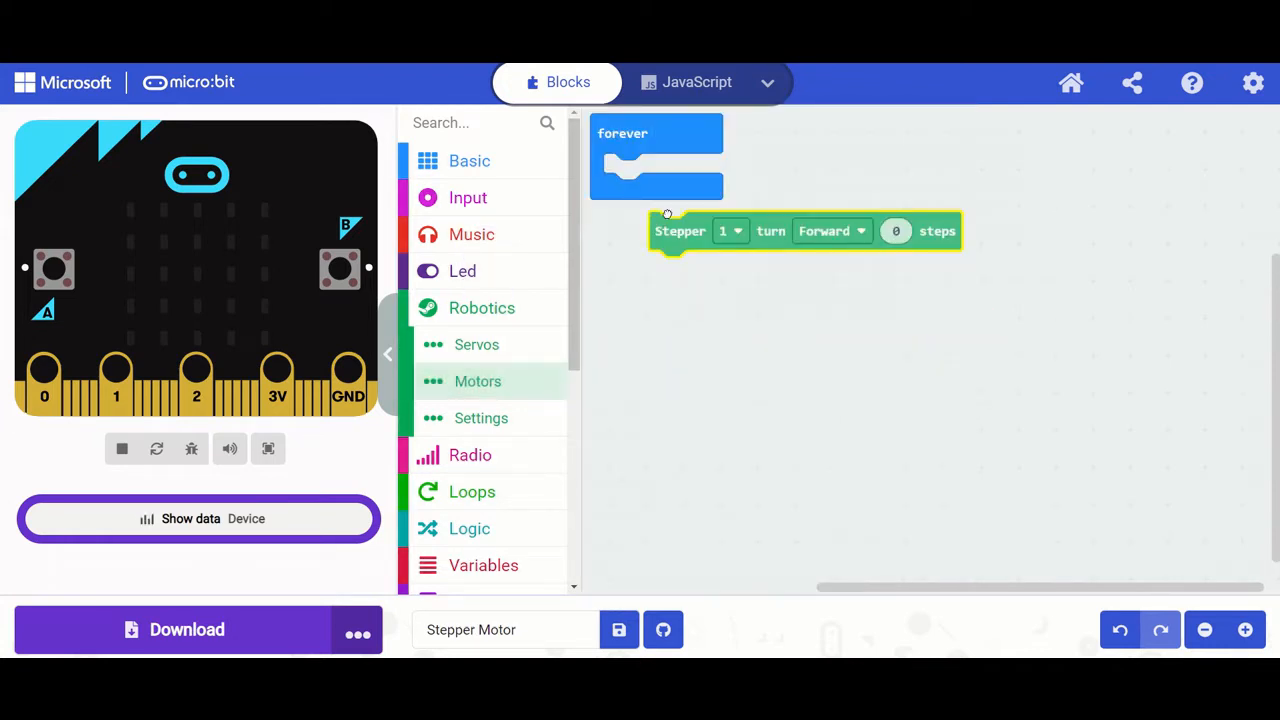
Drop the stepper turn block into the forever loop and view its stepper number options (1 or 2).
left_click_drag(680, 231, 635, 172)
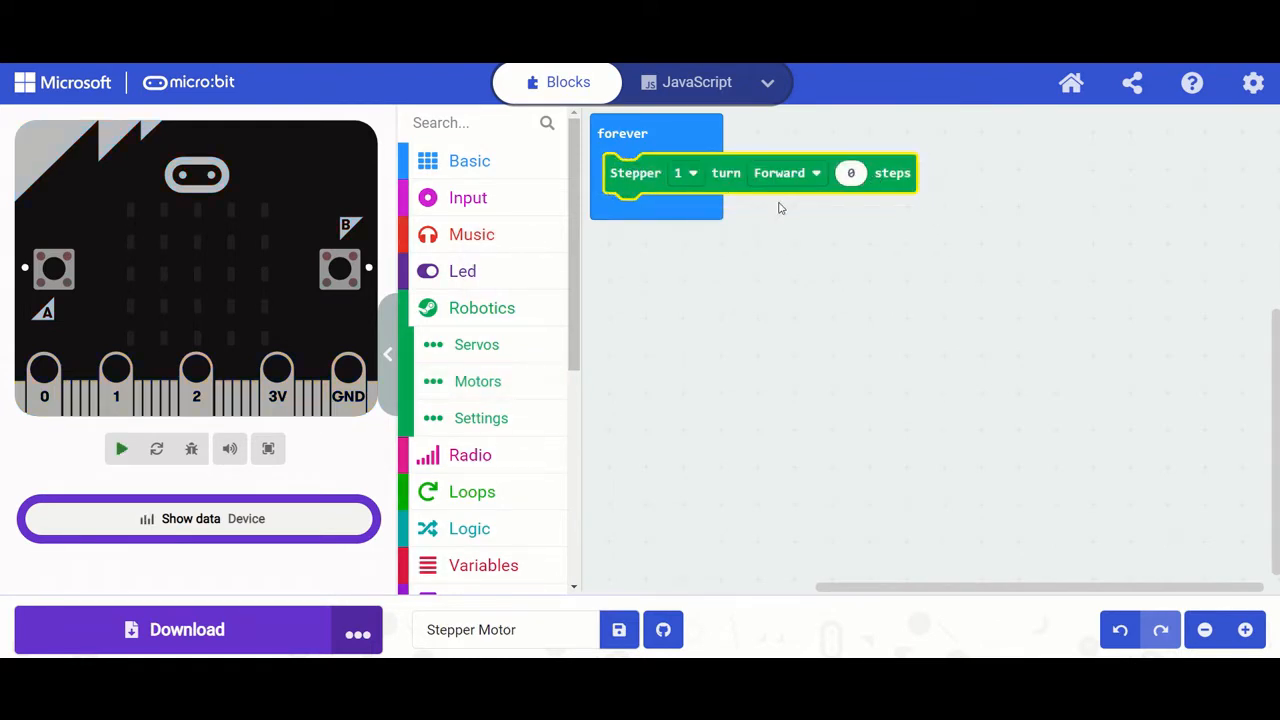
left_click(120, 448)
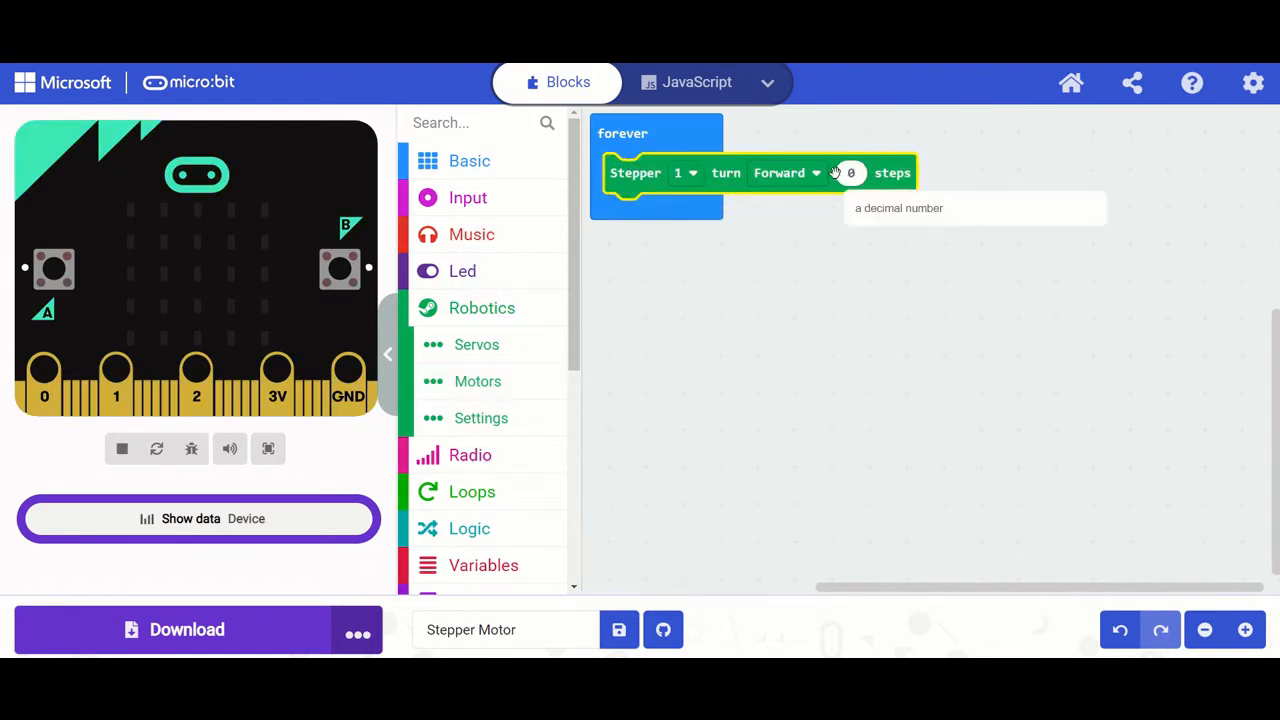
left_click(850, 173)
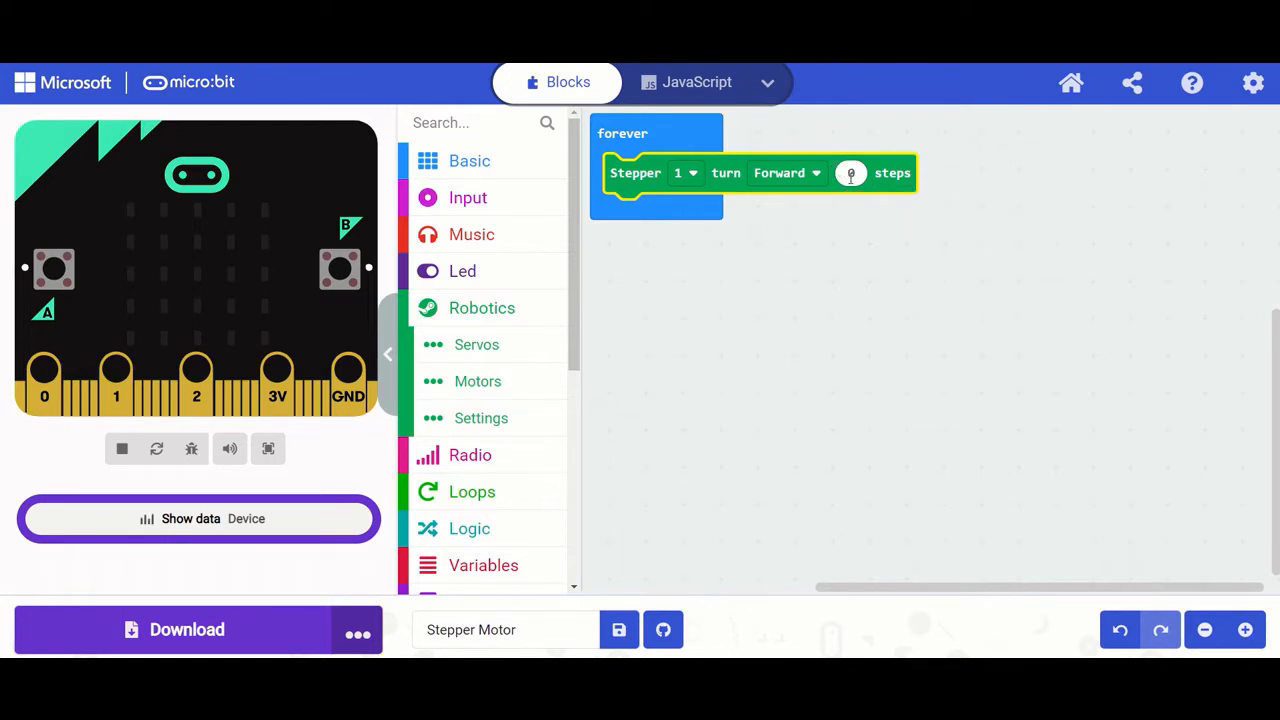
left_click(850, 173)
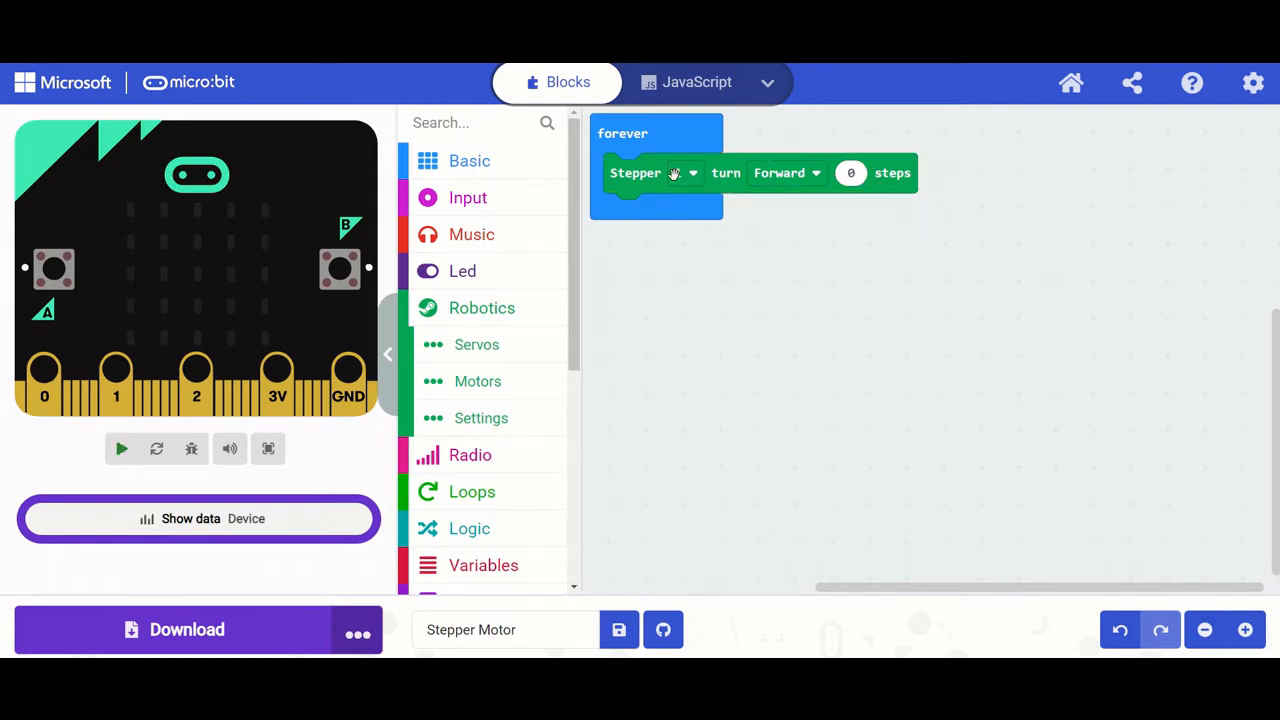
left_click(685, 173)
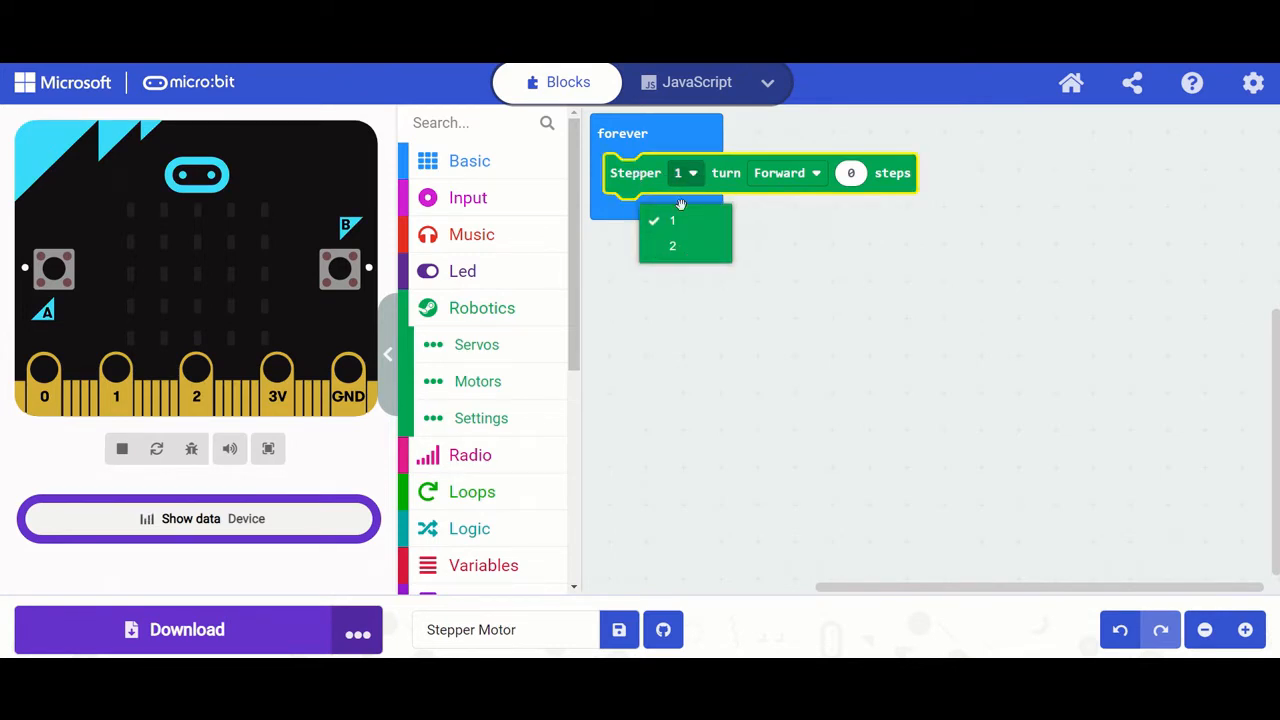
mouse_move(723, 158)
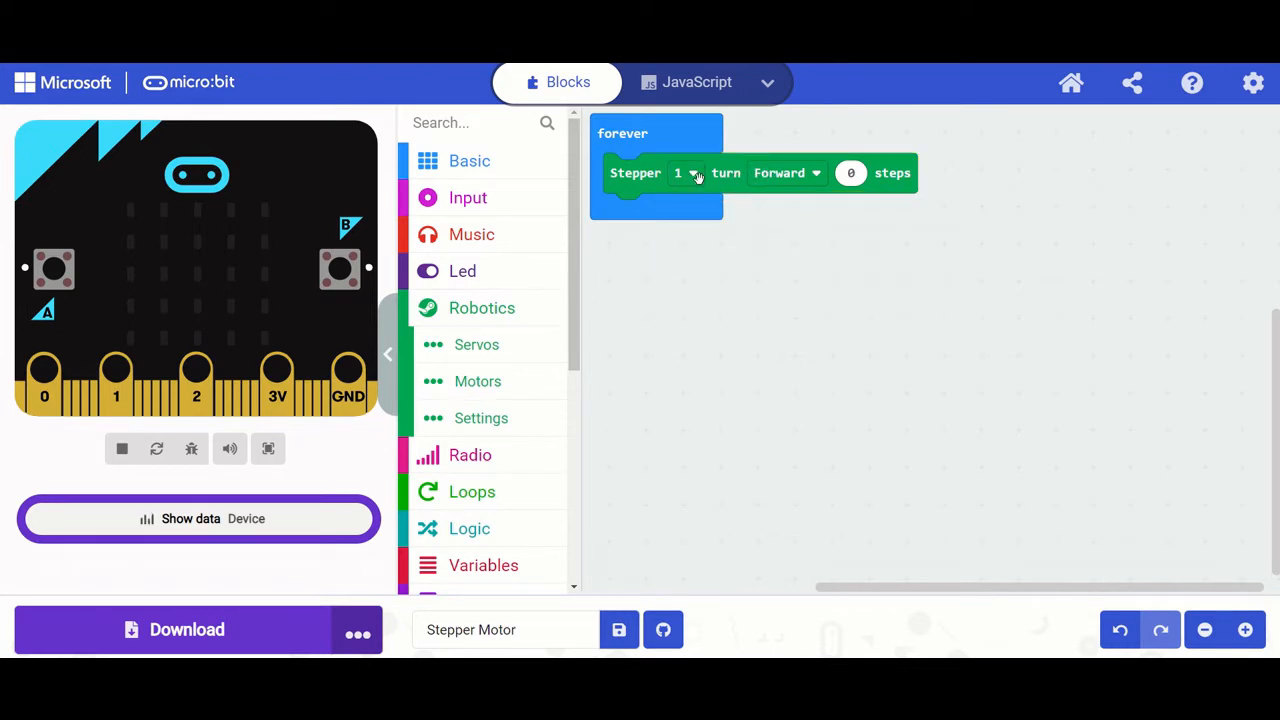
Keep the direction on Forward and set the step count to 100.
left_click(786, 172)
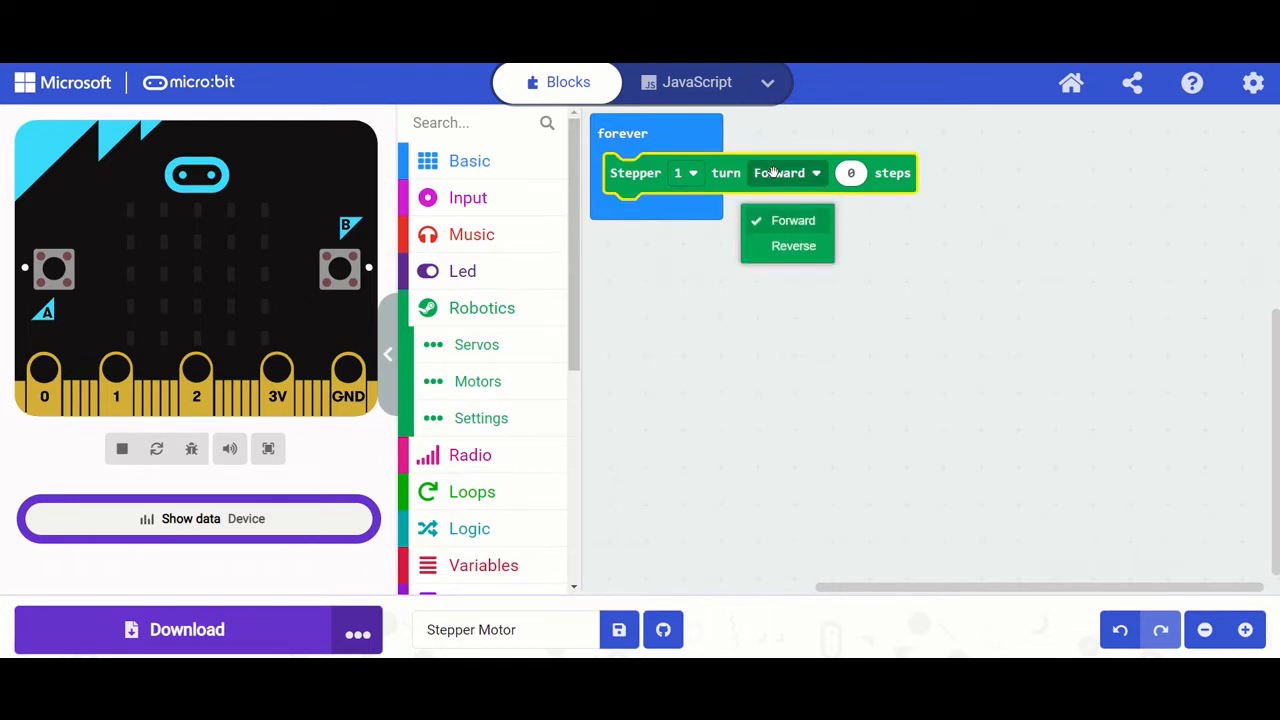
left_click(850, 173)
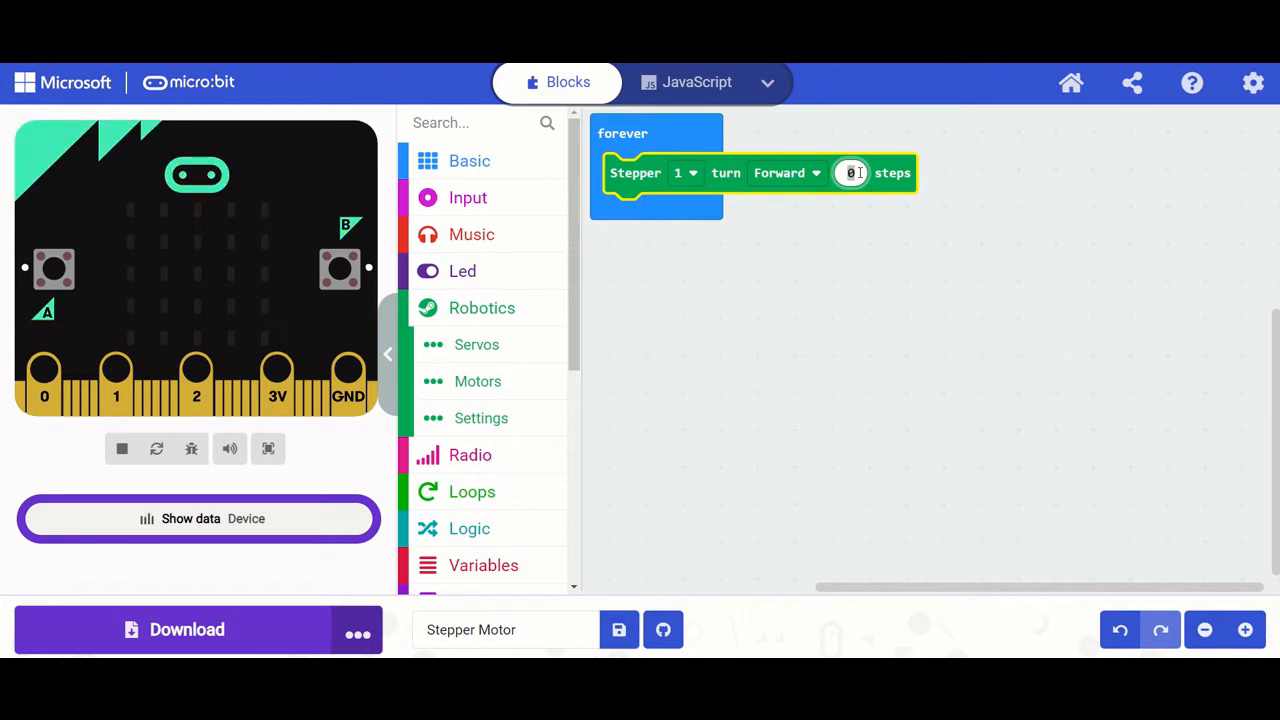
type("100")
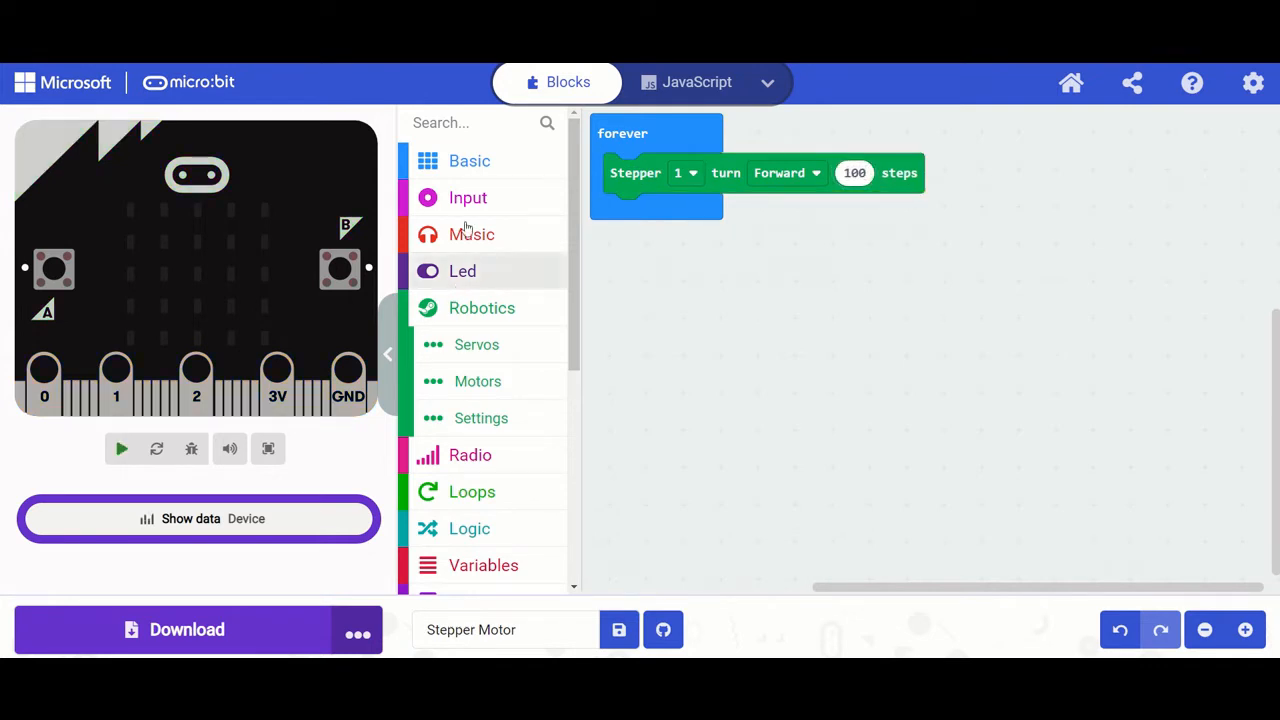
Add a Basic pause of 2000 ms, then a second stepper 1 block turning Reverse 100 steps.
left_click(469, 161)
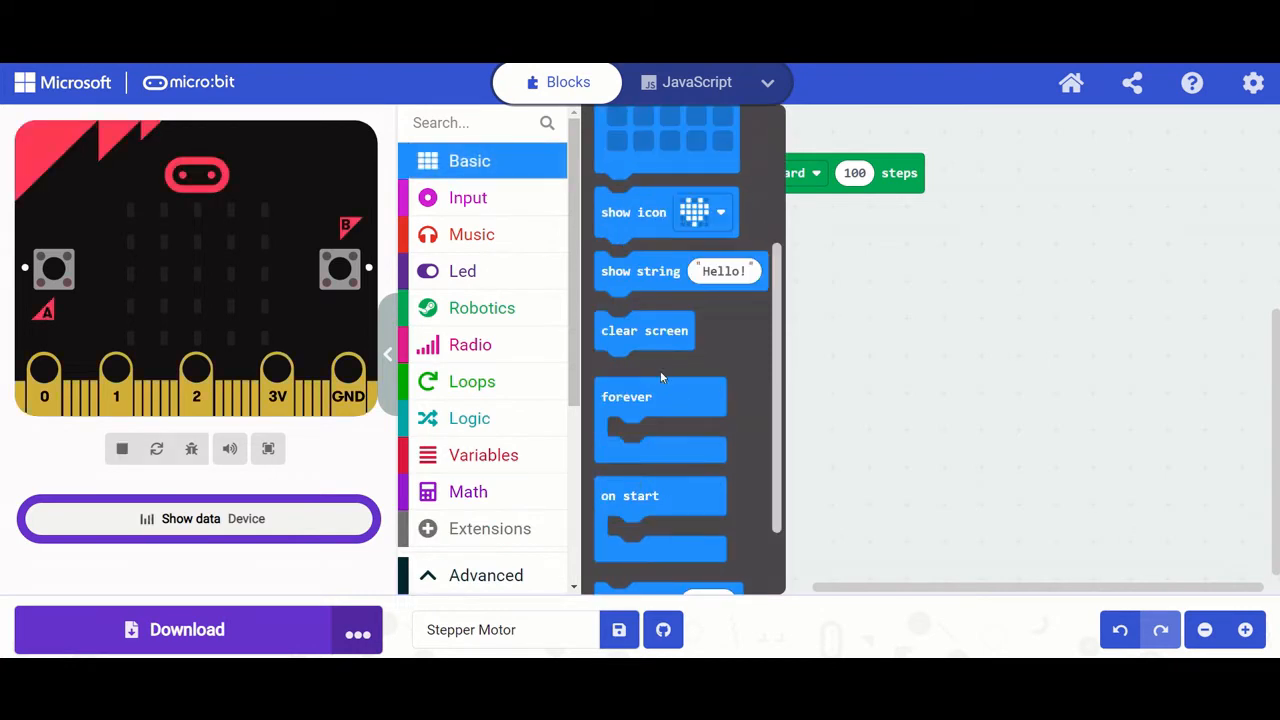
scroll("down", 3)
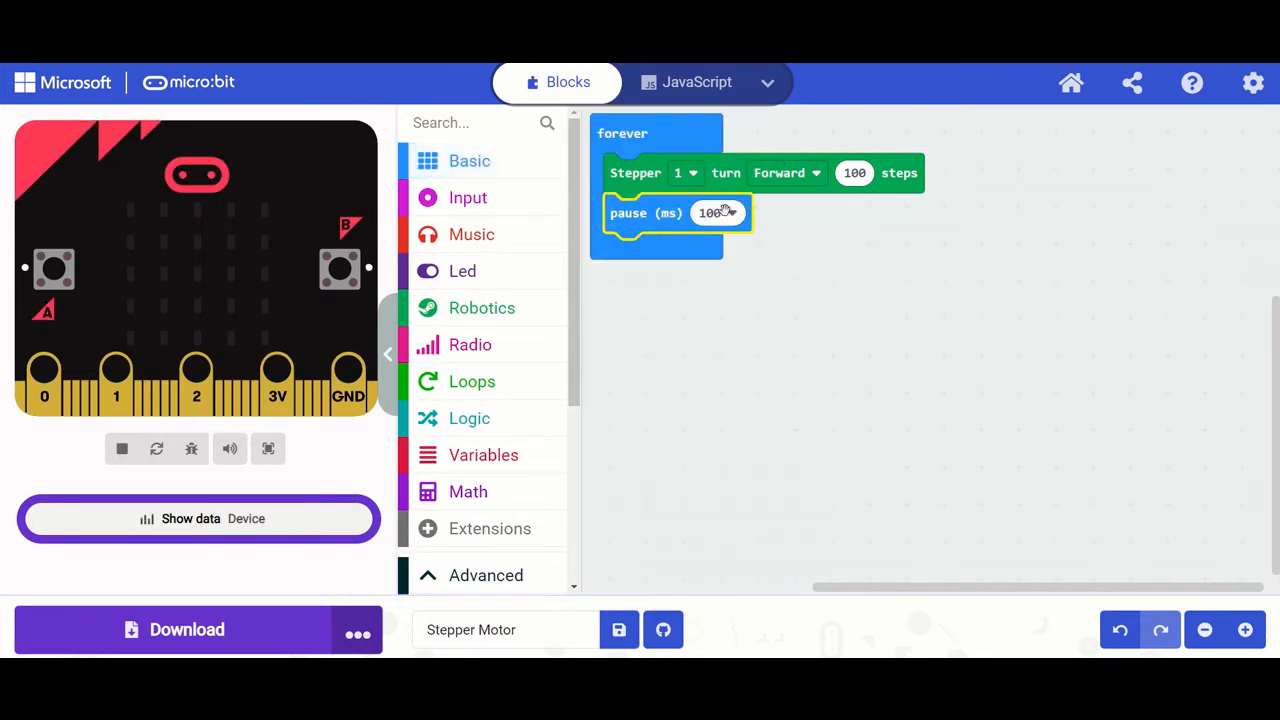
type("2000")
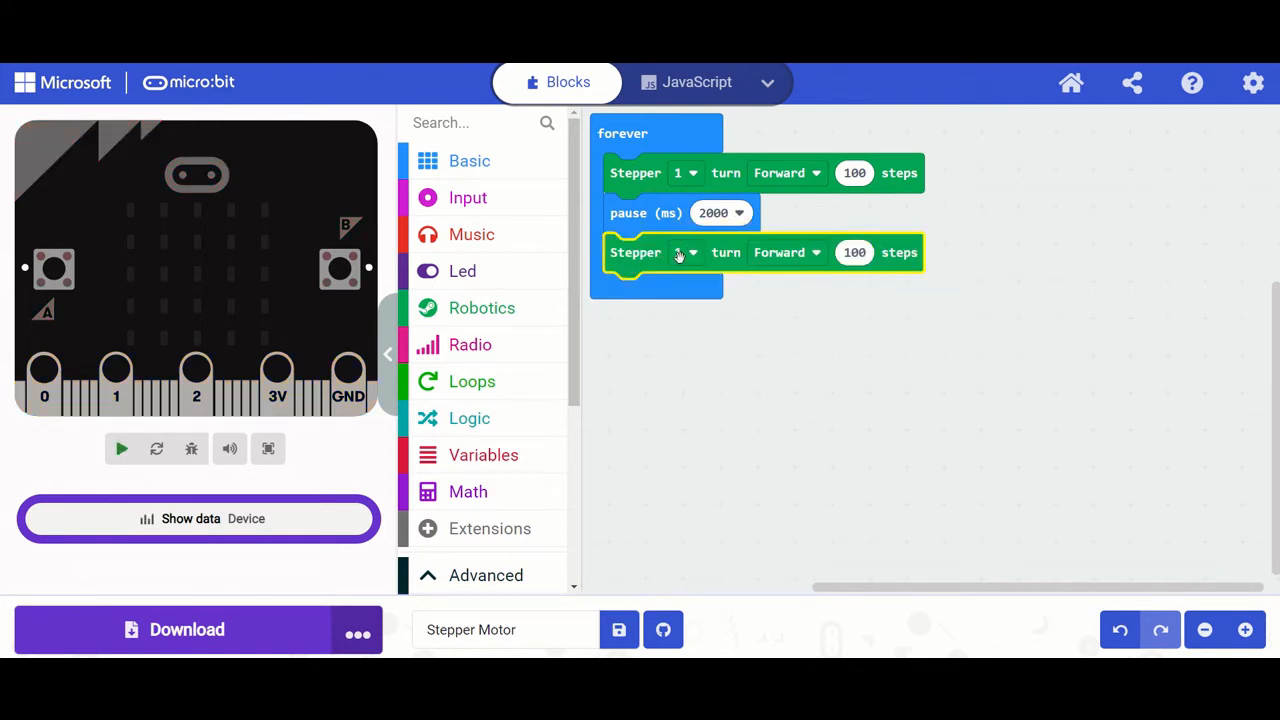
left_click(687, 252)
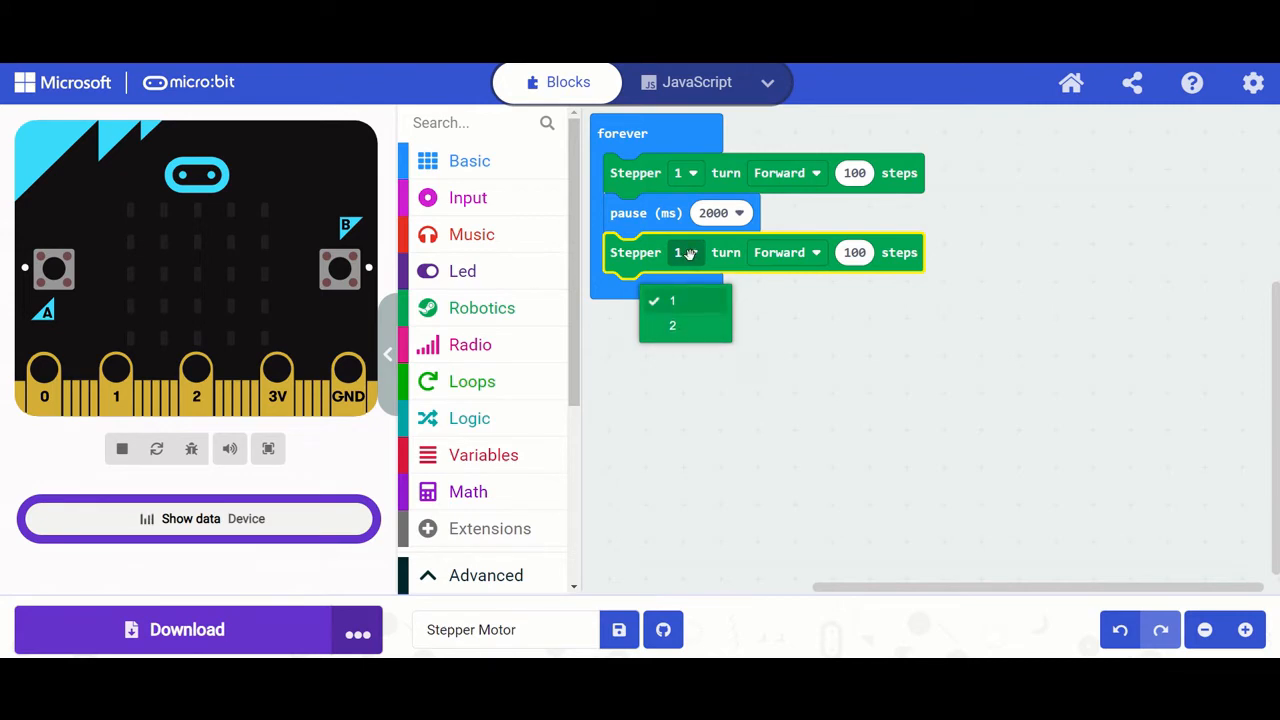
left_click(786, 252)
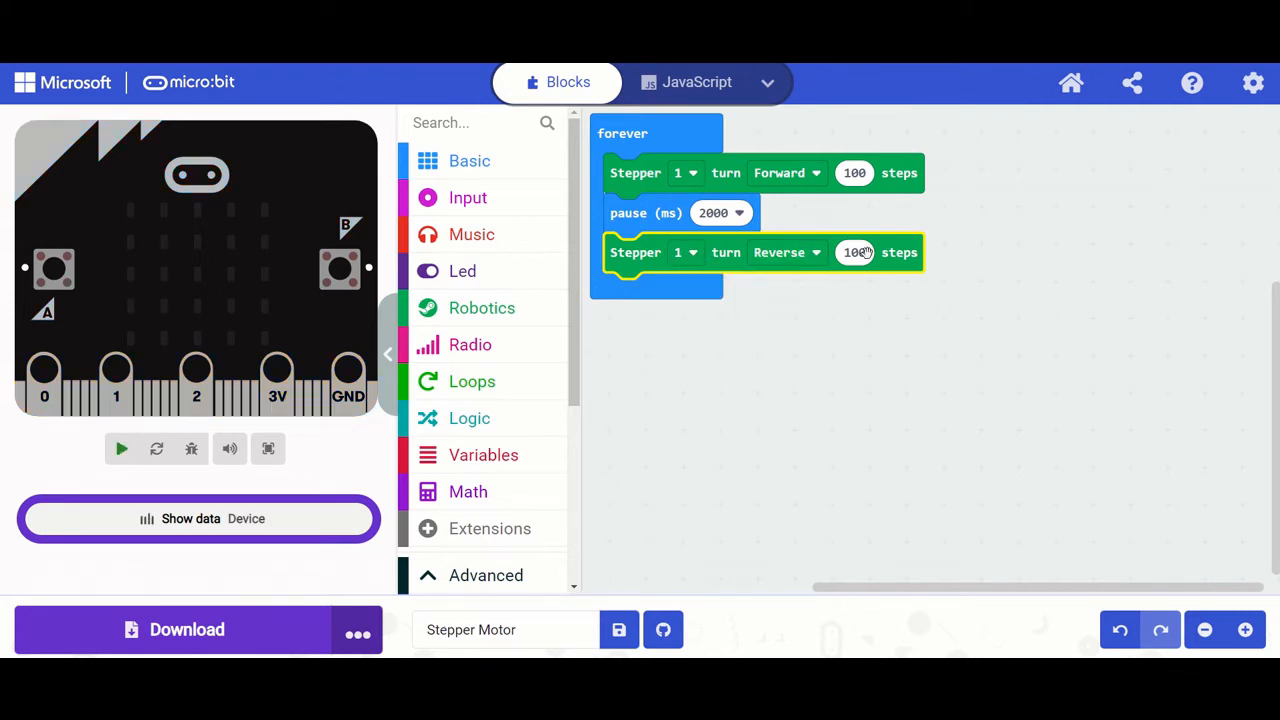